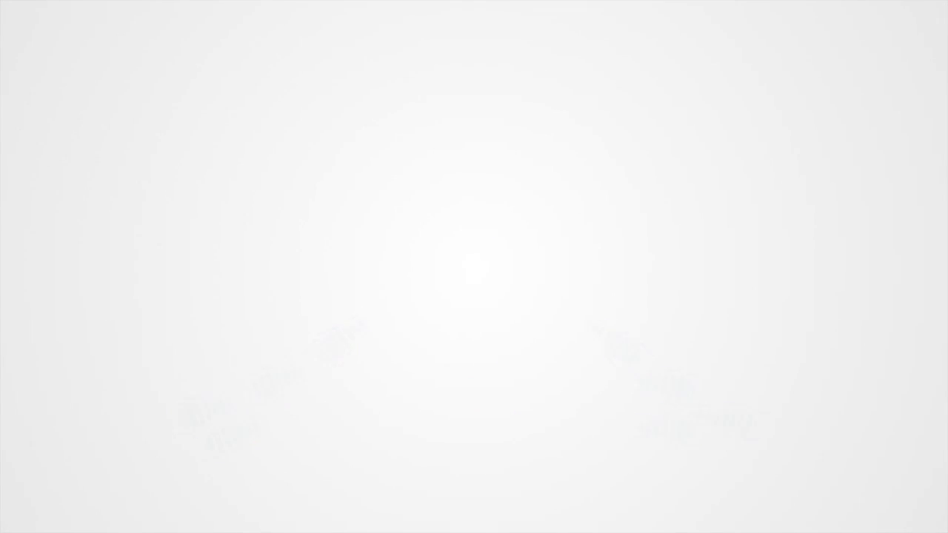
pyautogui.write('Coope')
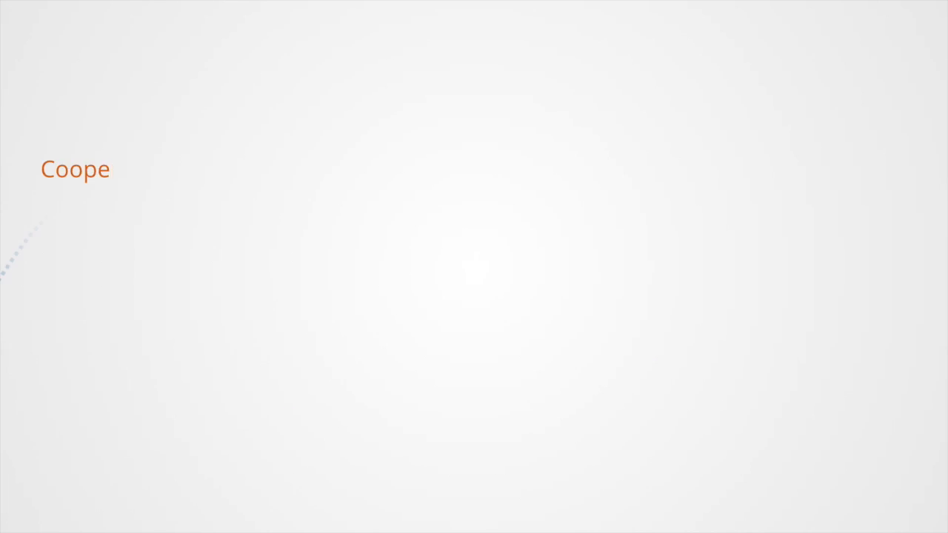